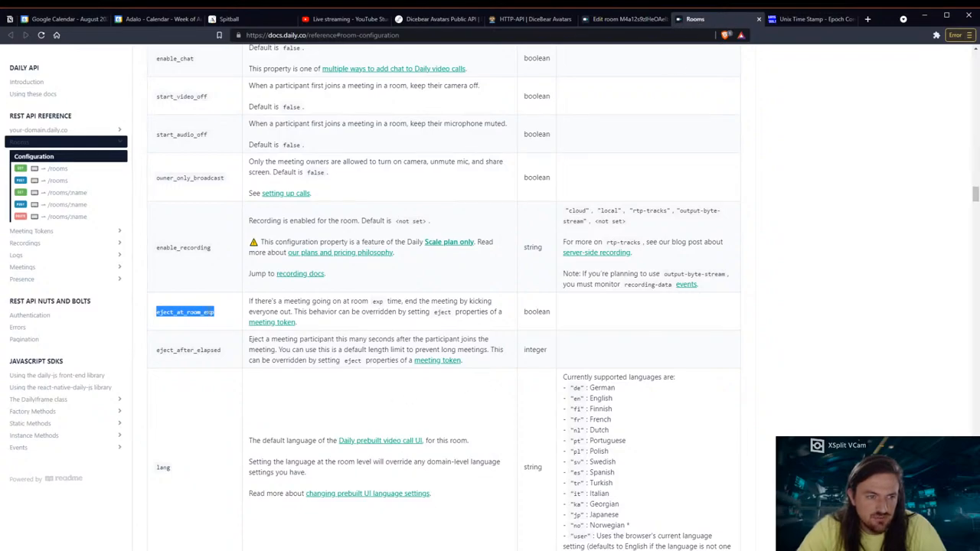
# Leave the editing panel and bring the My Profile, Home and Login screens into view on the canvas.
pyautogui.click(230, 12)
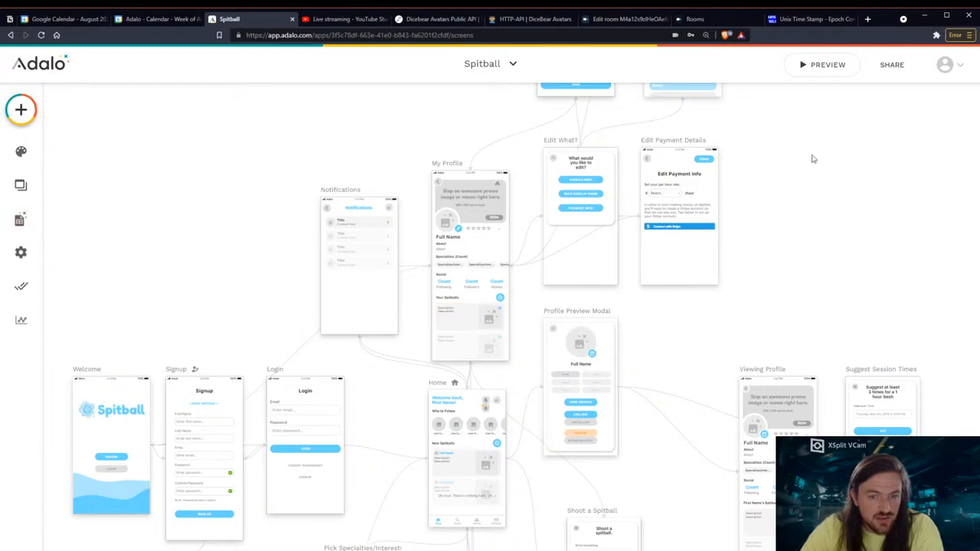
pyautogui.click(822, 65)
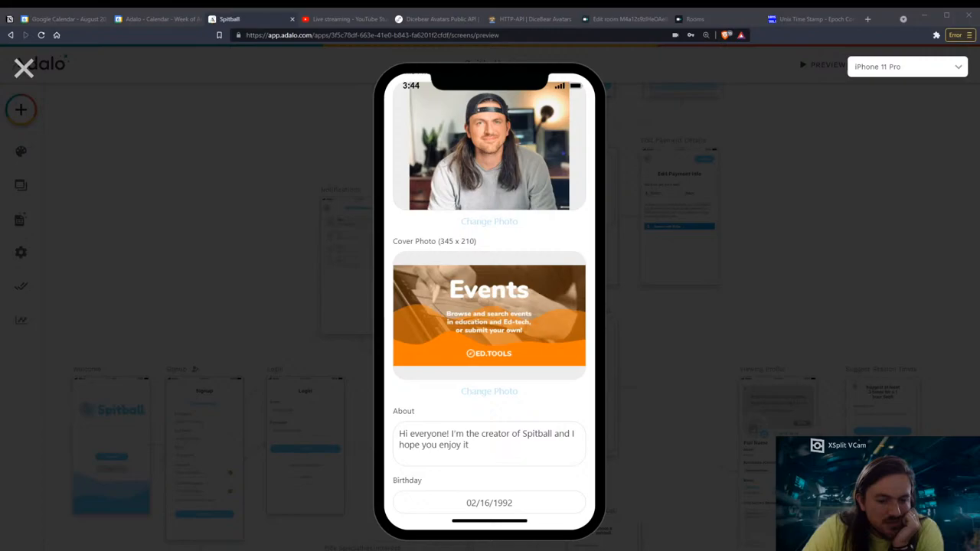
# Exit the iPhone 11 Pro preview and return to the Spitball screens canvas.
pyautogui.click(20, 72)
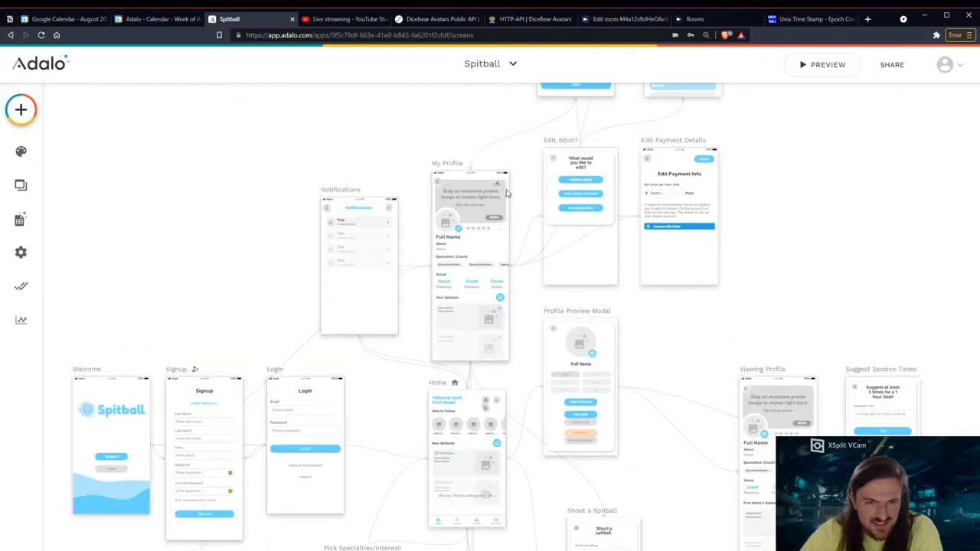
pyautogui.scroll(-3)
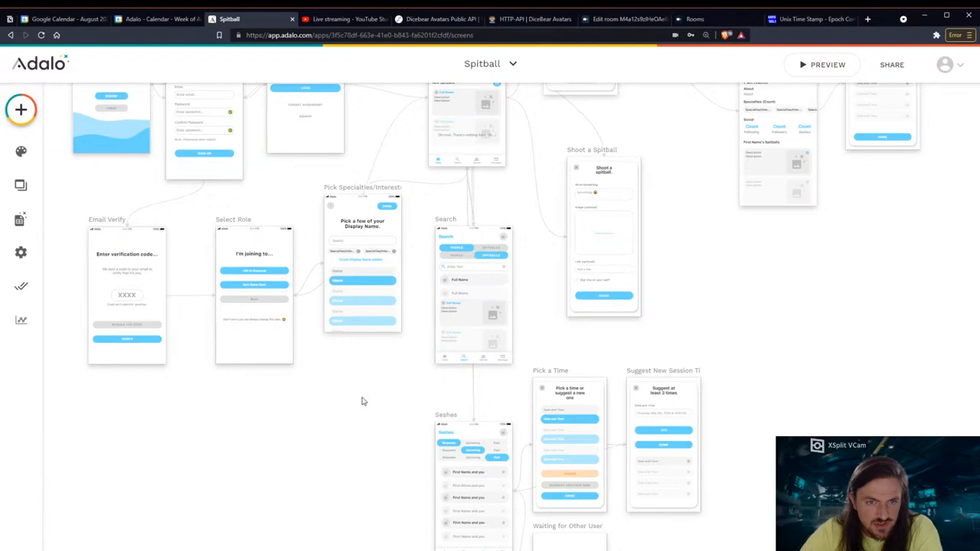